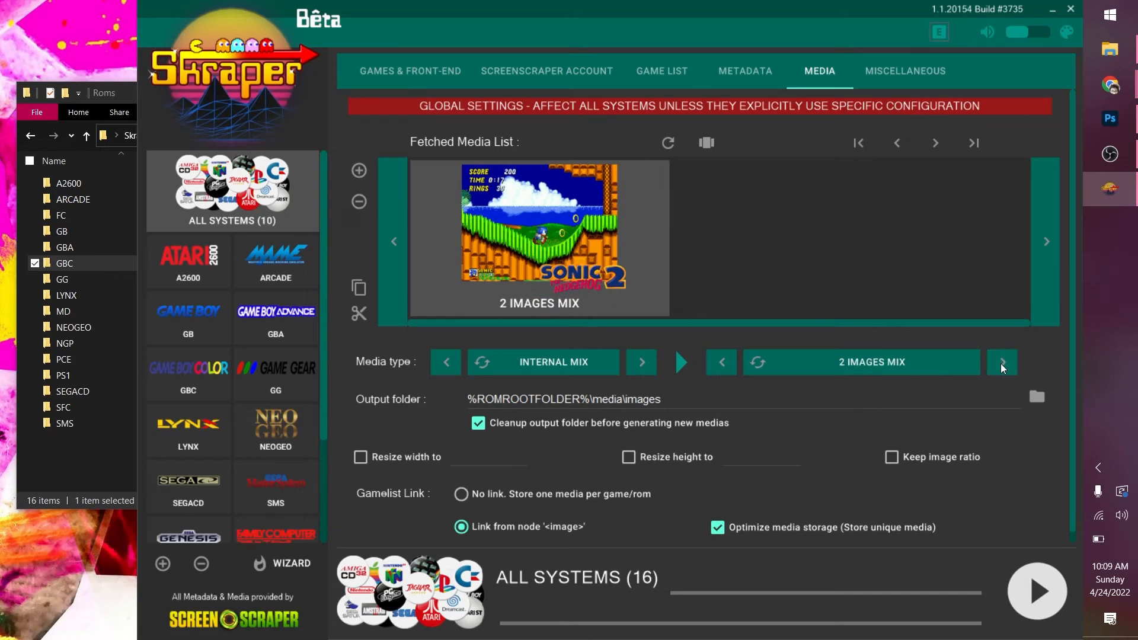
- Set the media type to a single Image of the in-game Screenshot kind instead of Internal Mix
left_click(1002, 363)
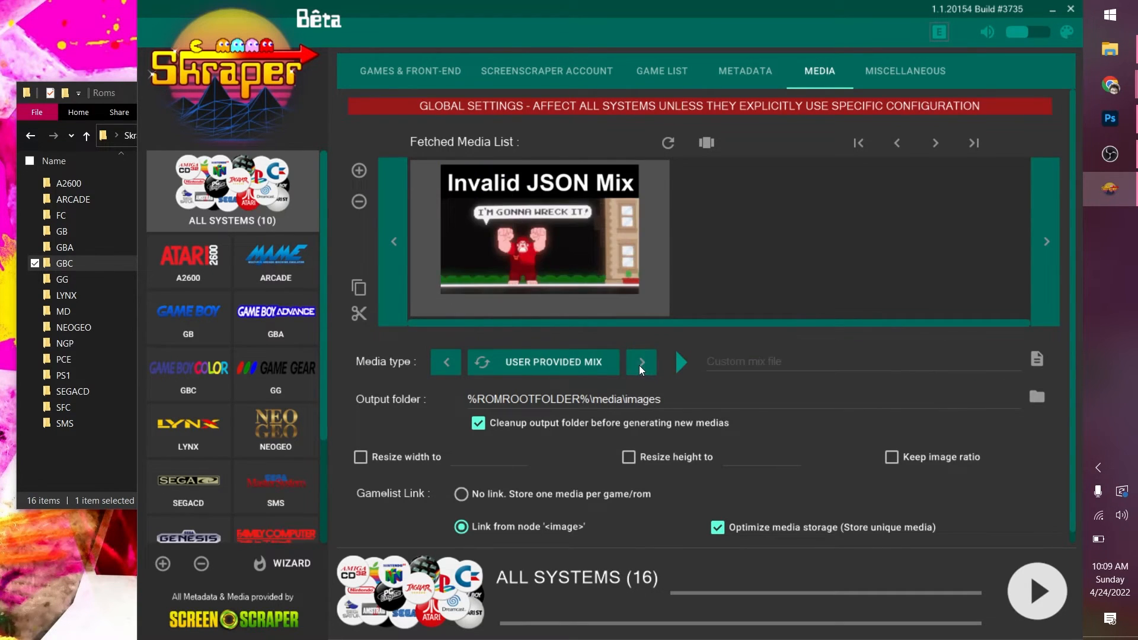
left_click(641, 361)
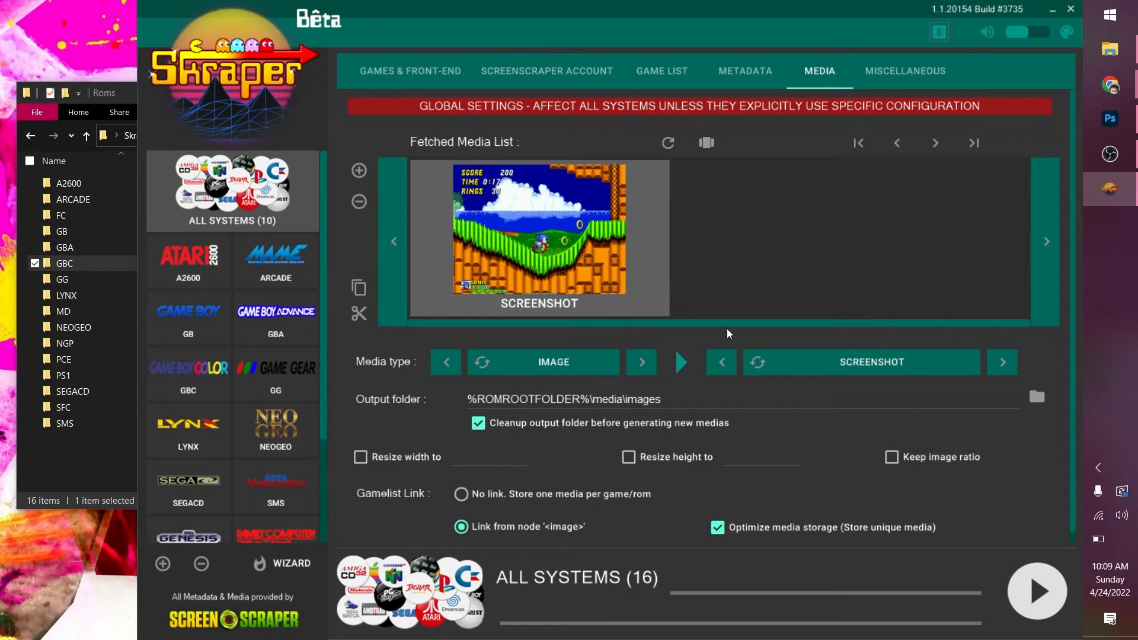
left_click(1003, 361)
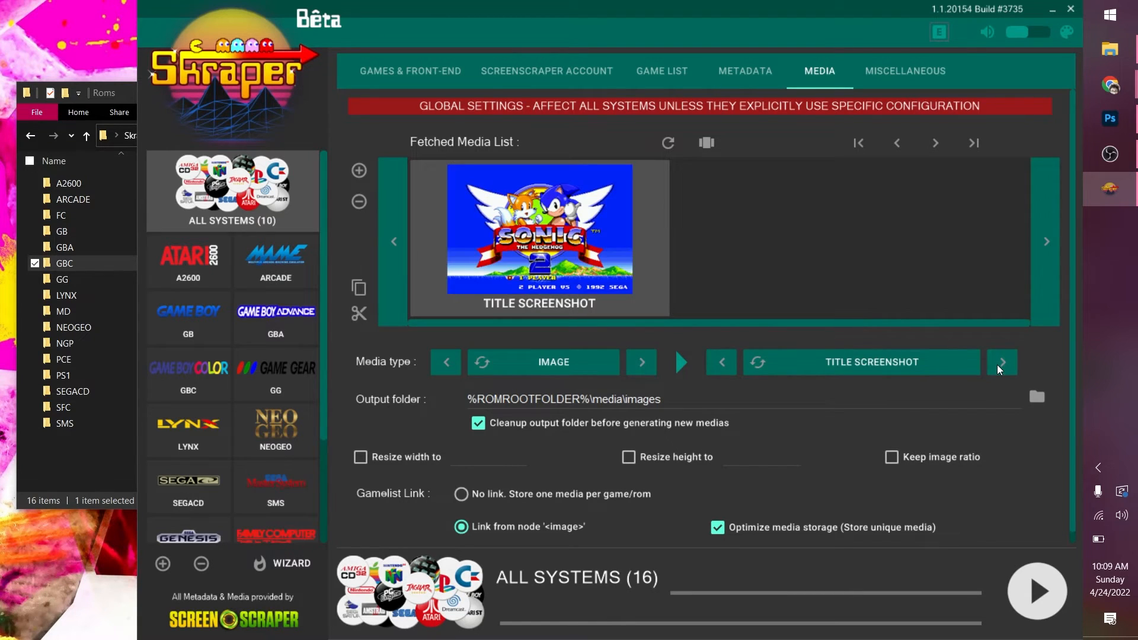
left_click(1002, 363)
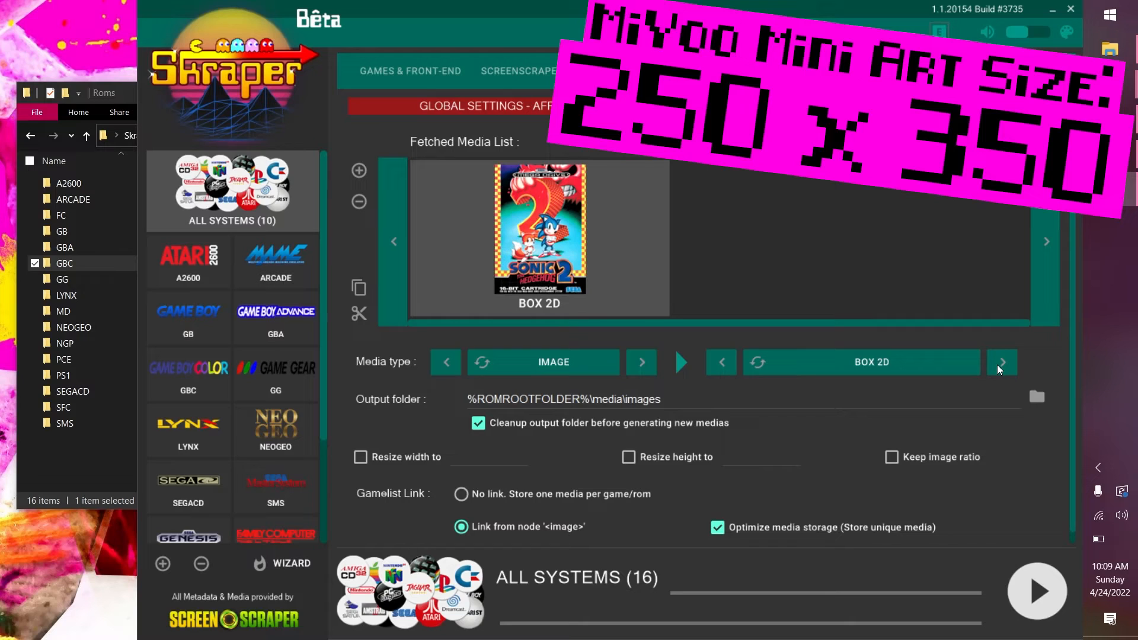
left_click(1002, 362)
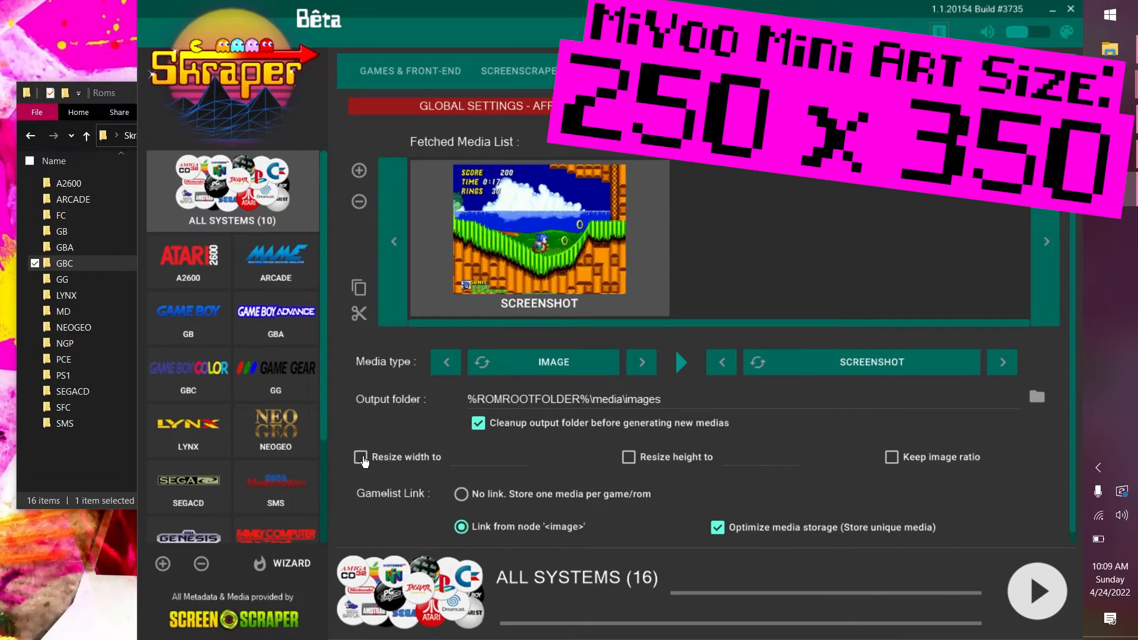
- Resize fetched screenshots to width 250 and height 350 with Keep image ratio enabled
left_click(361, 456)
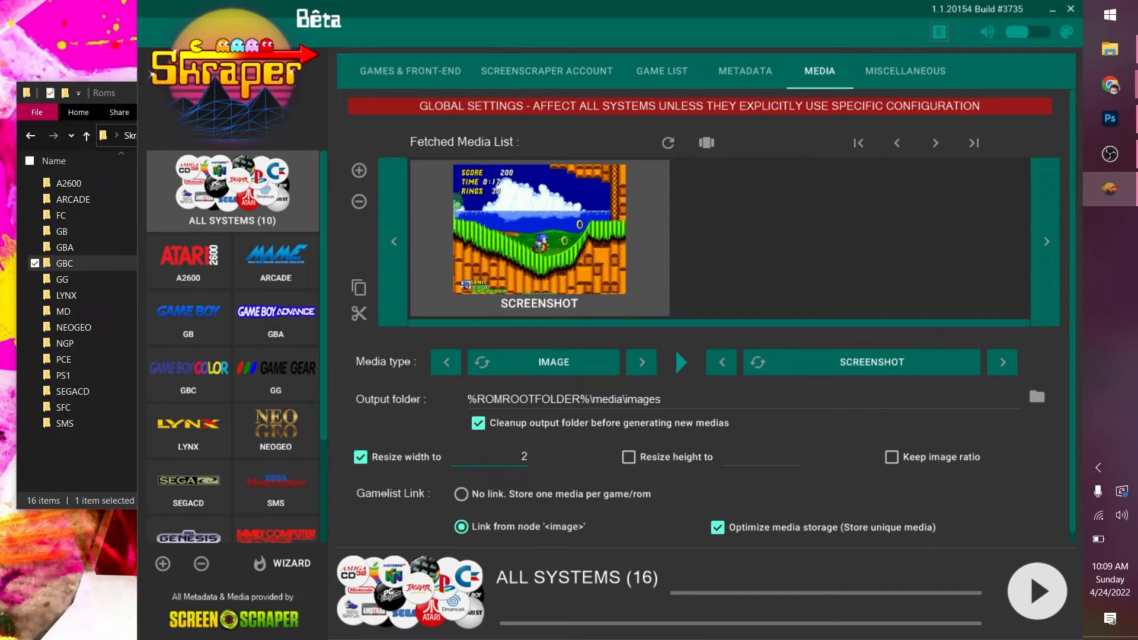
left_click(627, 456)
type("350")
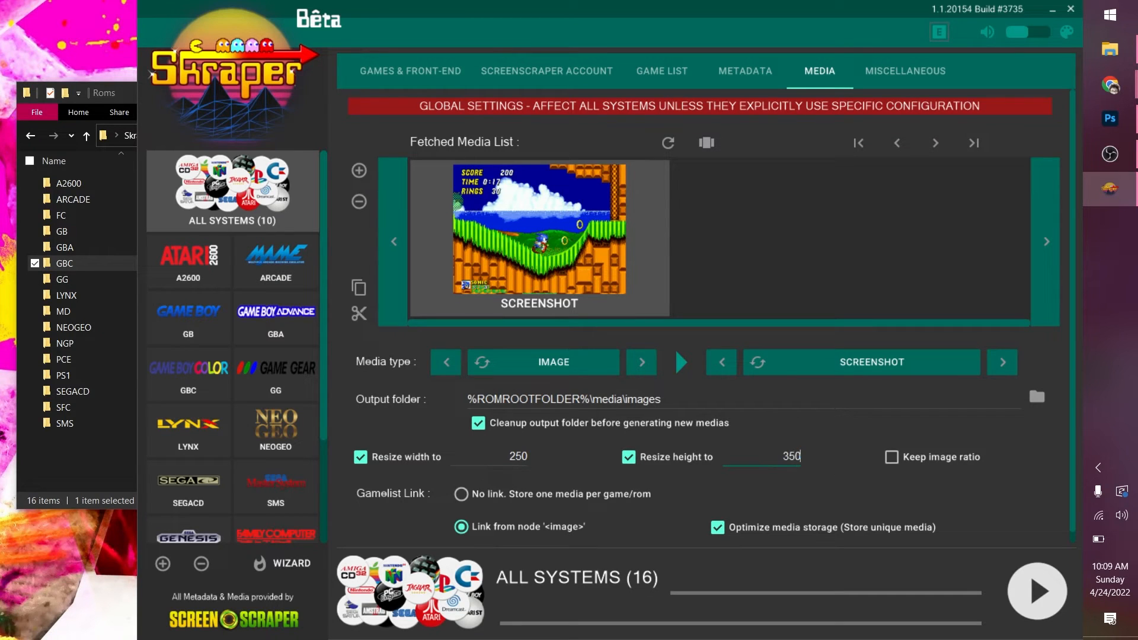
left_click(892, 456)
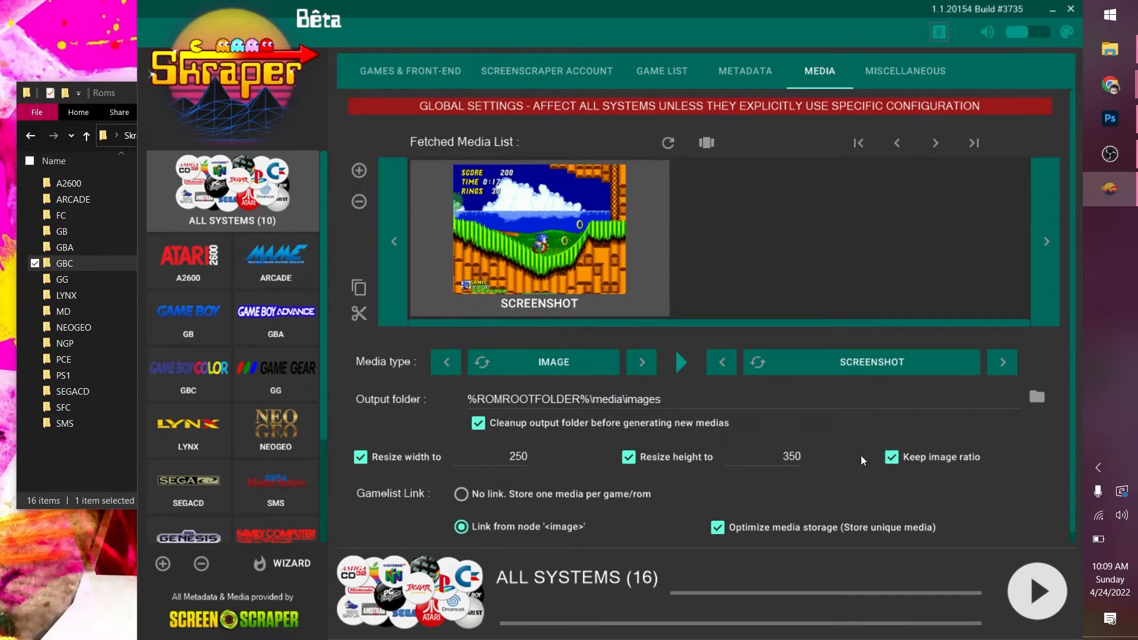
mouse_move(1009, 377)
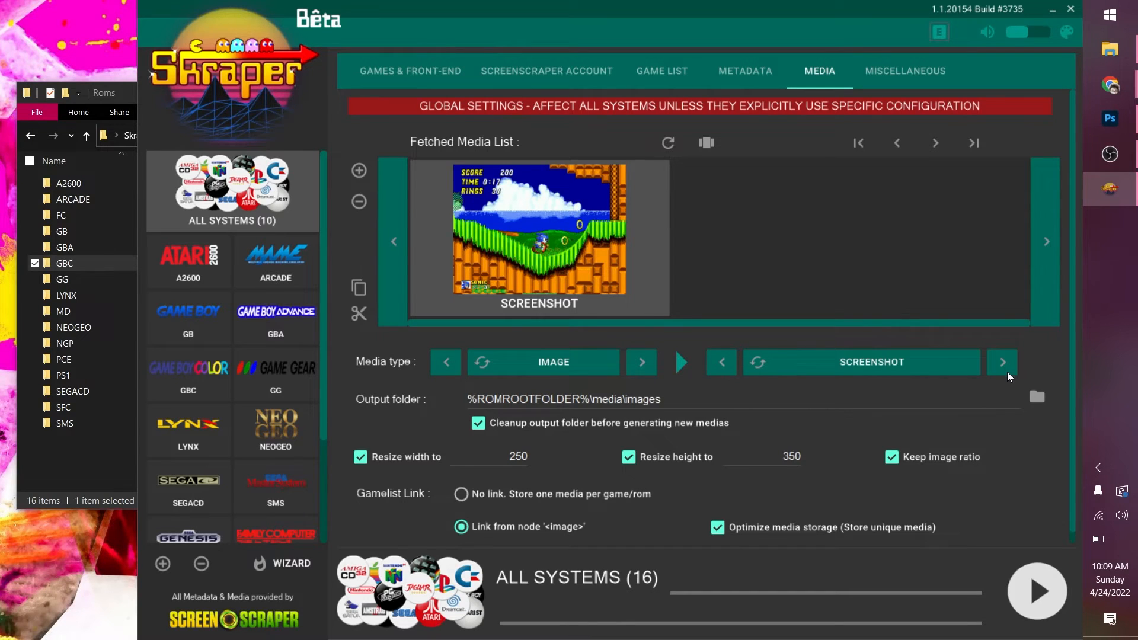
left_click(1003, 363)
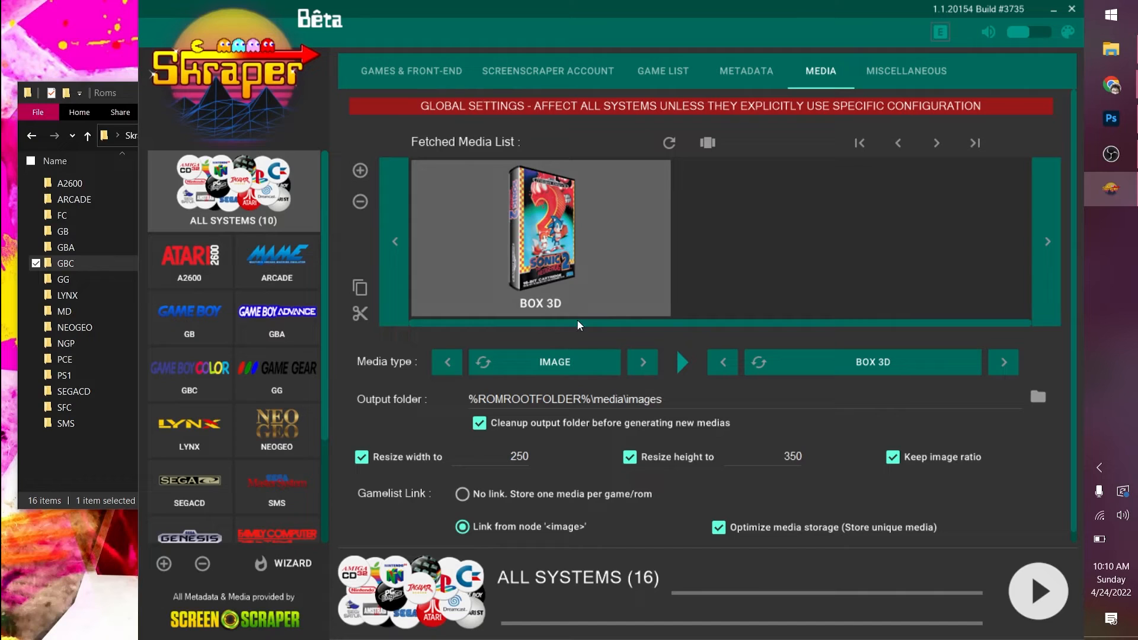
left_click(722, 362)
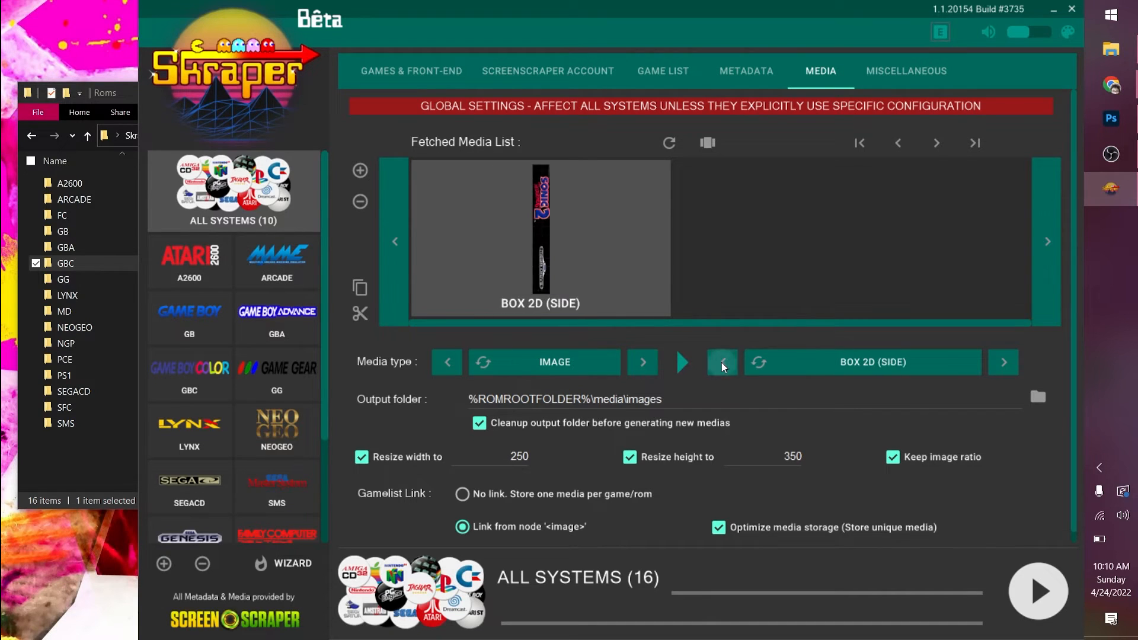
left_click(722, 363)
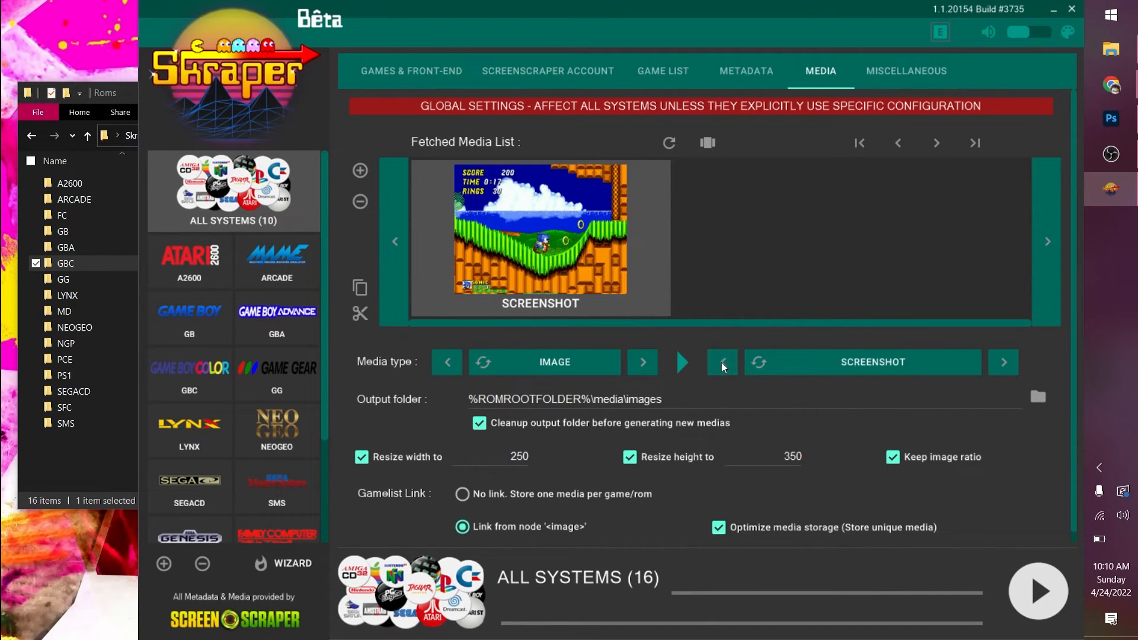
mouse_move(653, 221)
type("I")
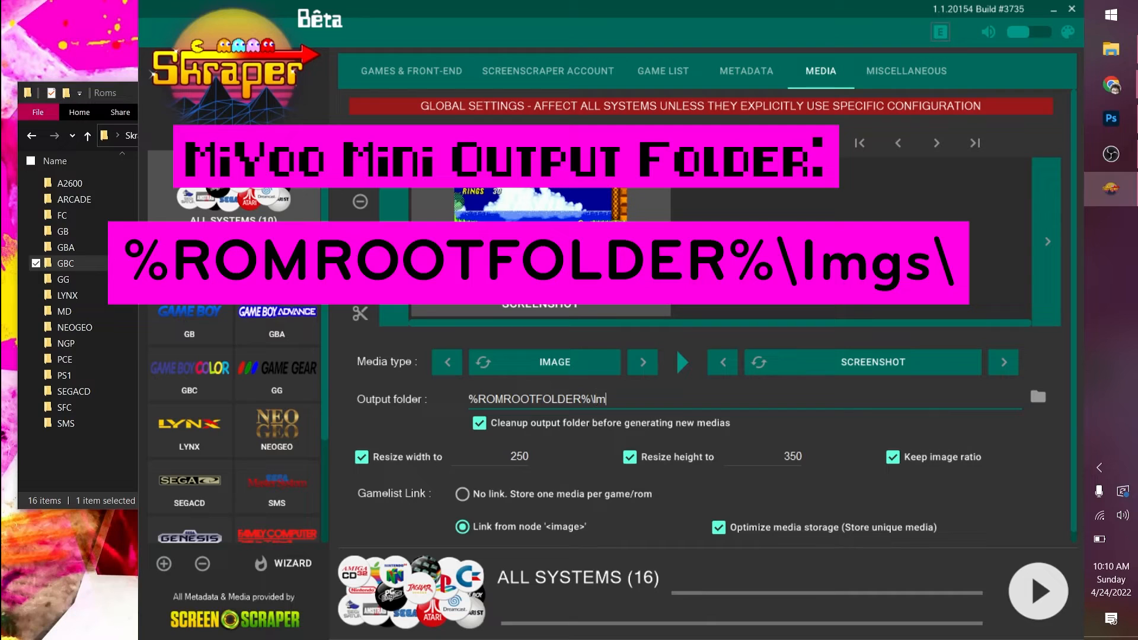
- Set the Output folder to %ROMROOTFOLDER%\Imgs\ so images save beside each system's ROMs
type("gs\\")
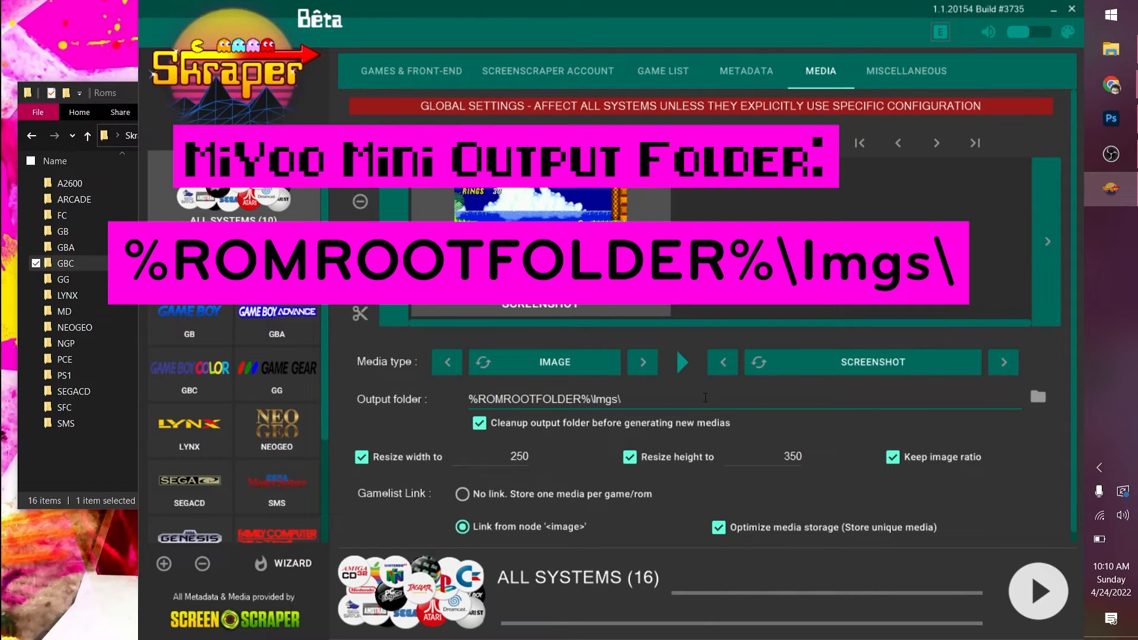
mouse_move(620, 421)
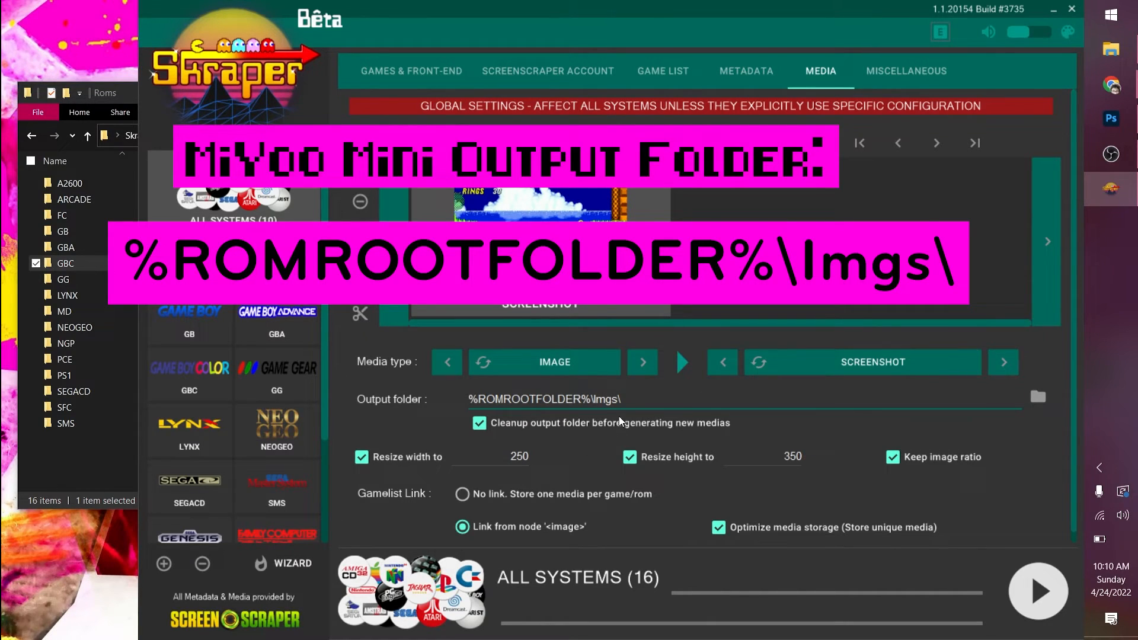
left_click(620, 400)
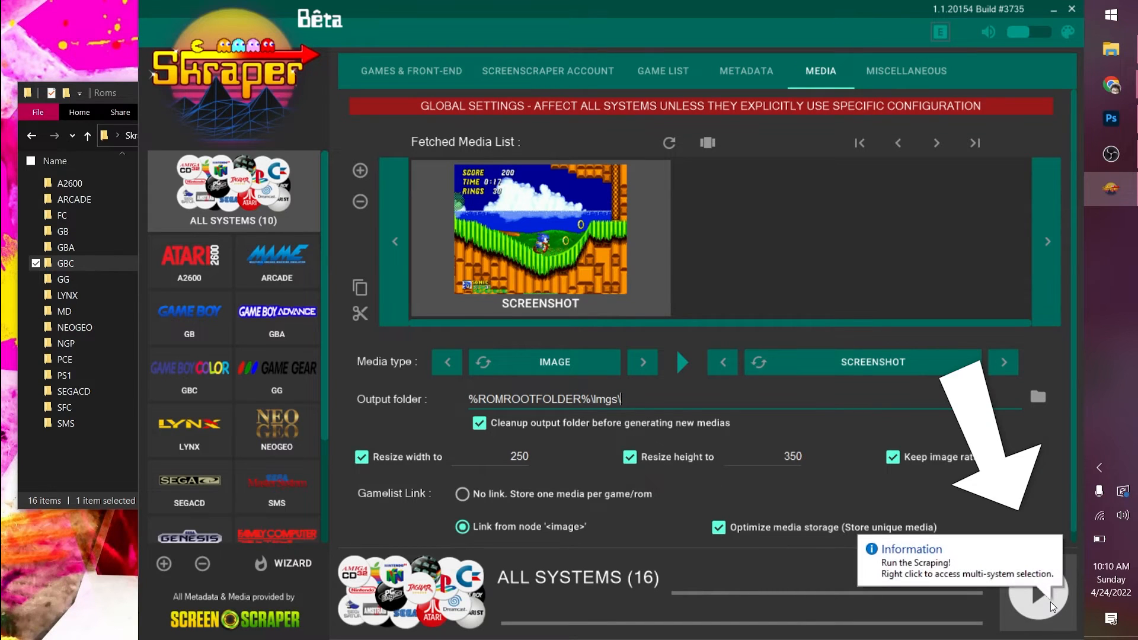
- Launch a scrape of all systems and confirm the Scrape All Systems prompt
left_click(1037, 591)
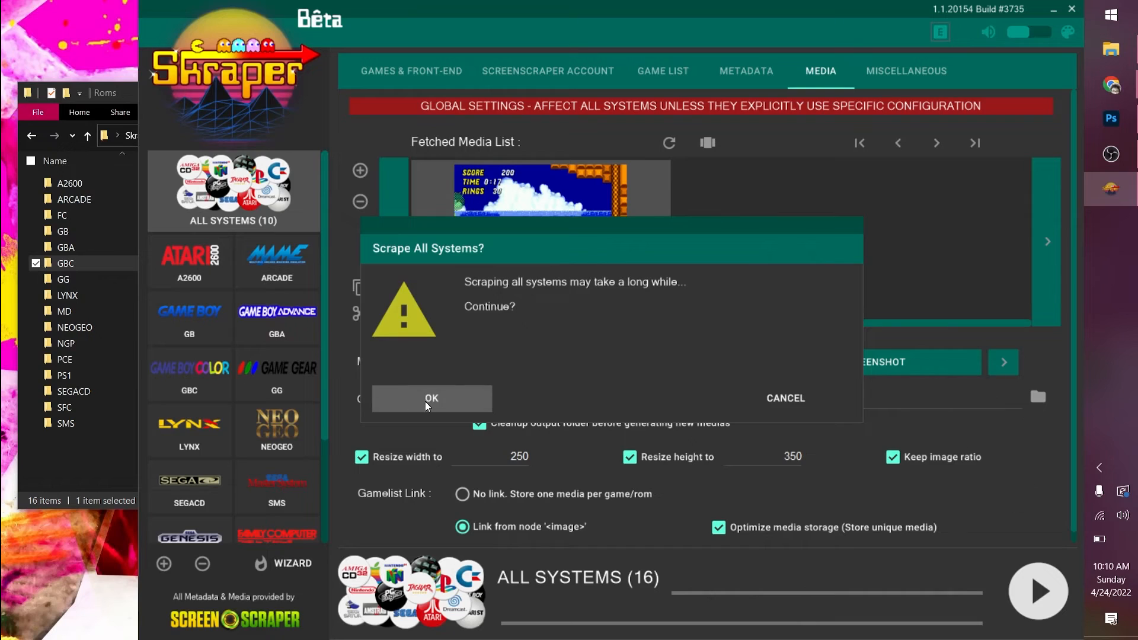
left_click(431, 398)
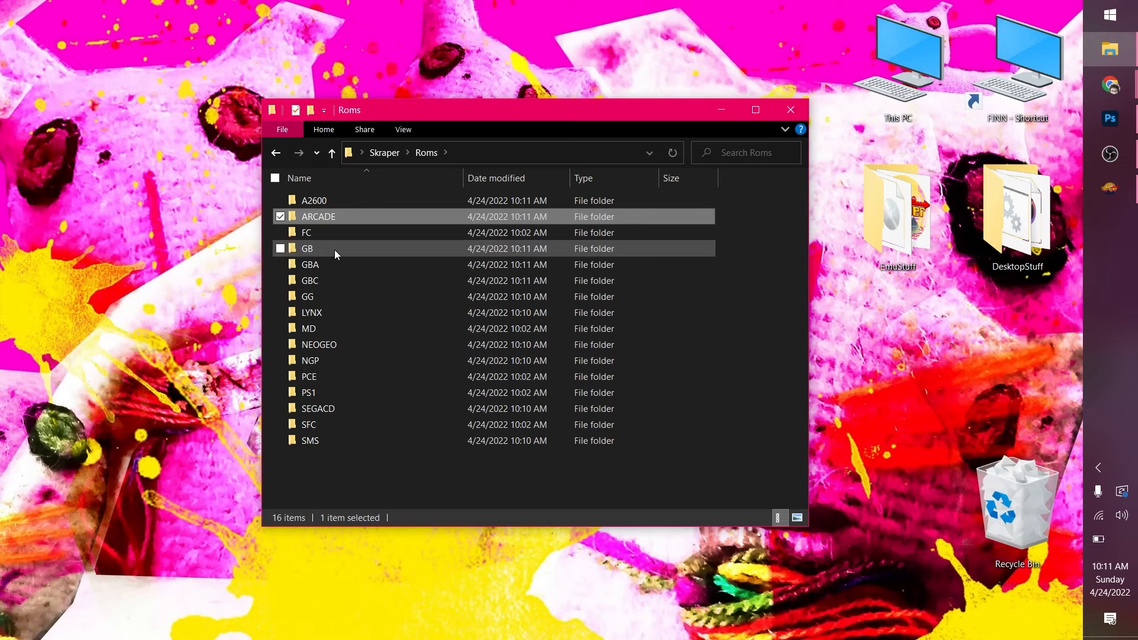
double_click(309, 280)
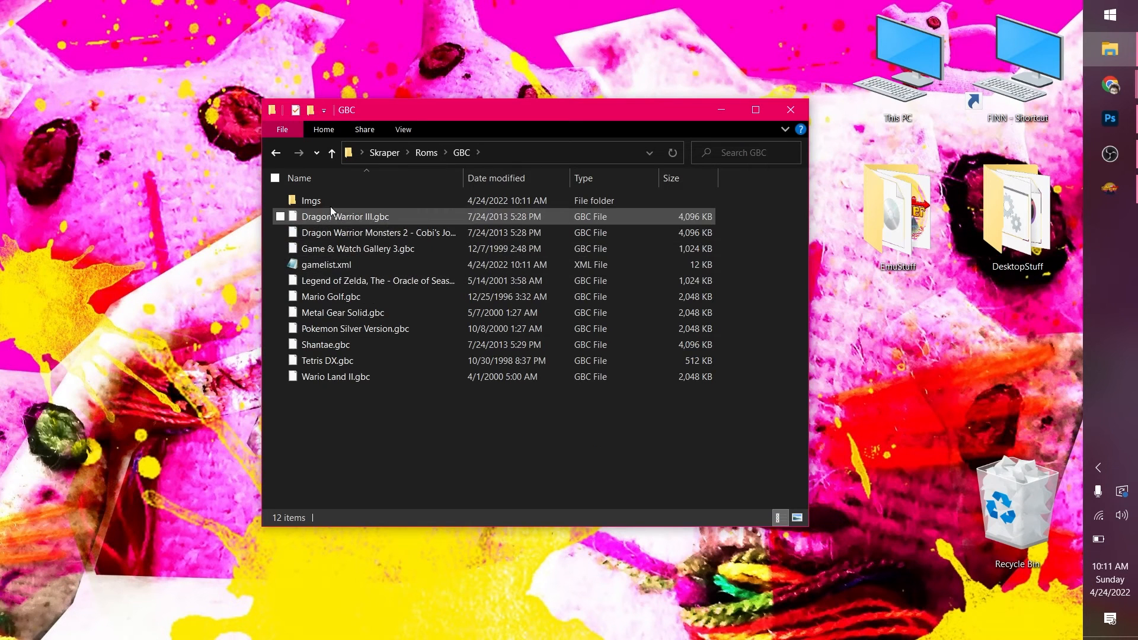
double_click(311, 200)
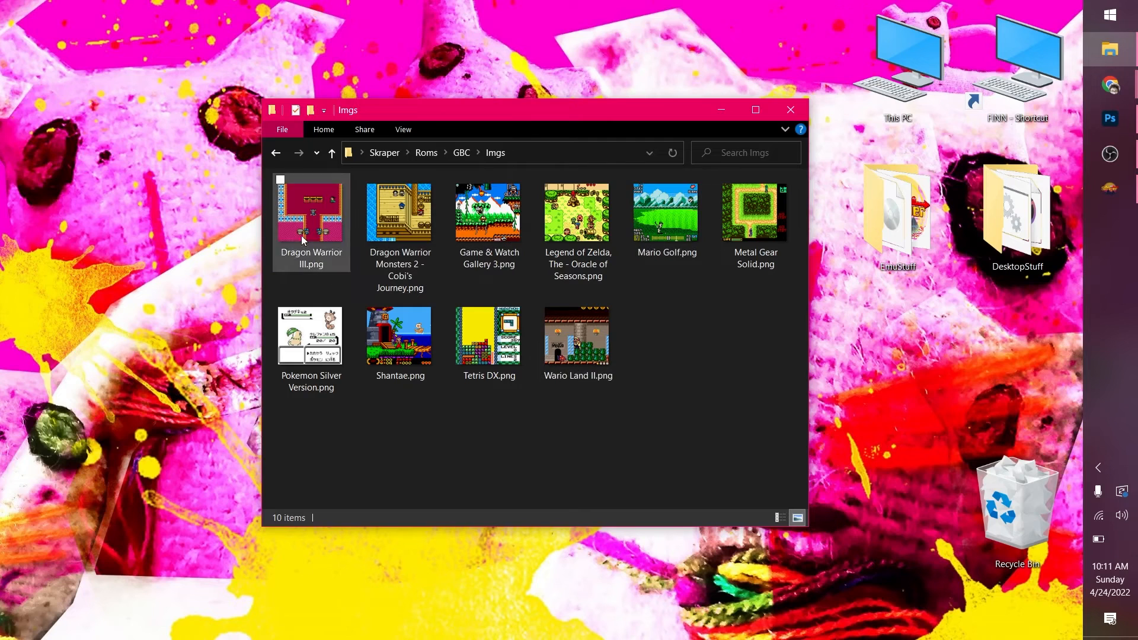
left_click(461, 153)
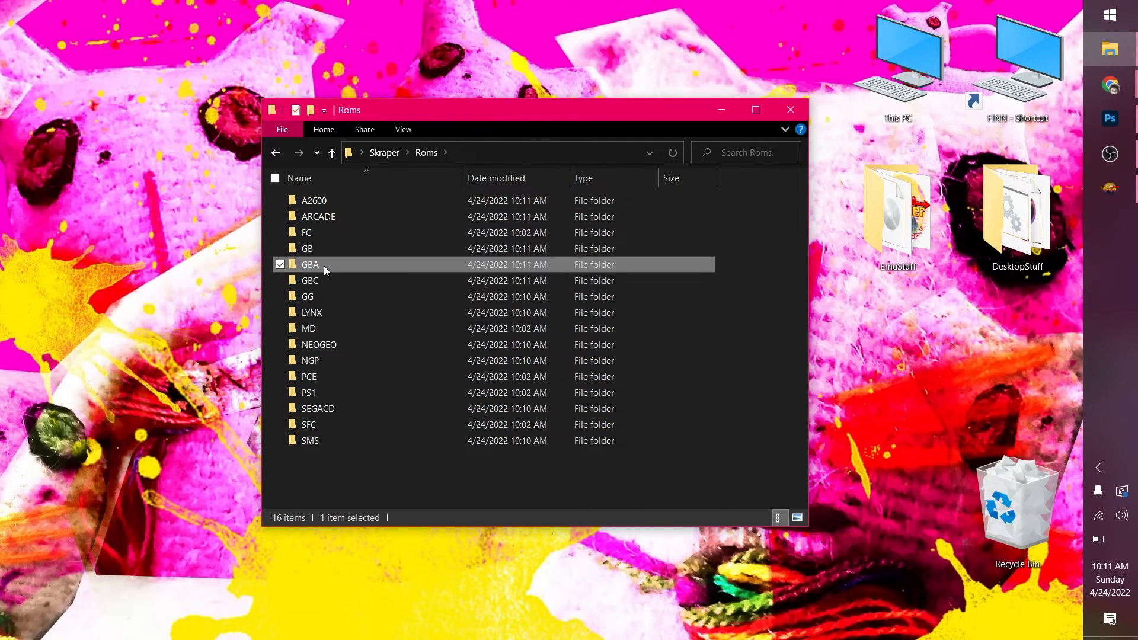
double_click(309, 265)
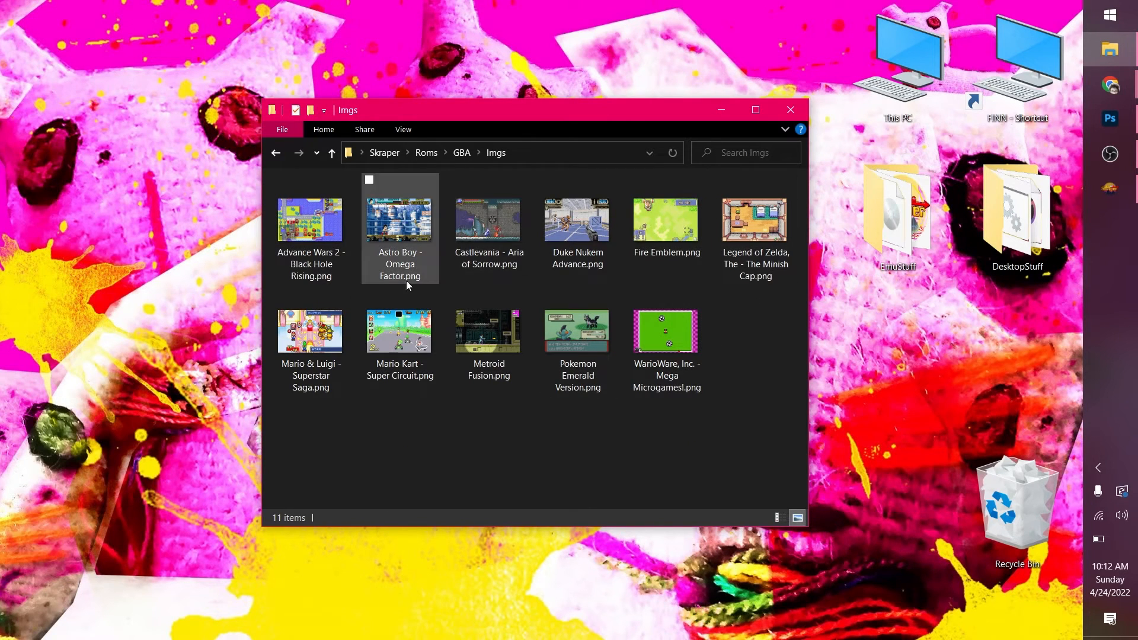
left_click(332, 153)
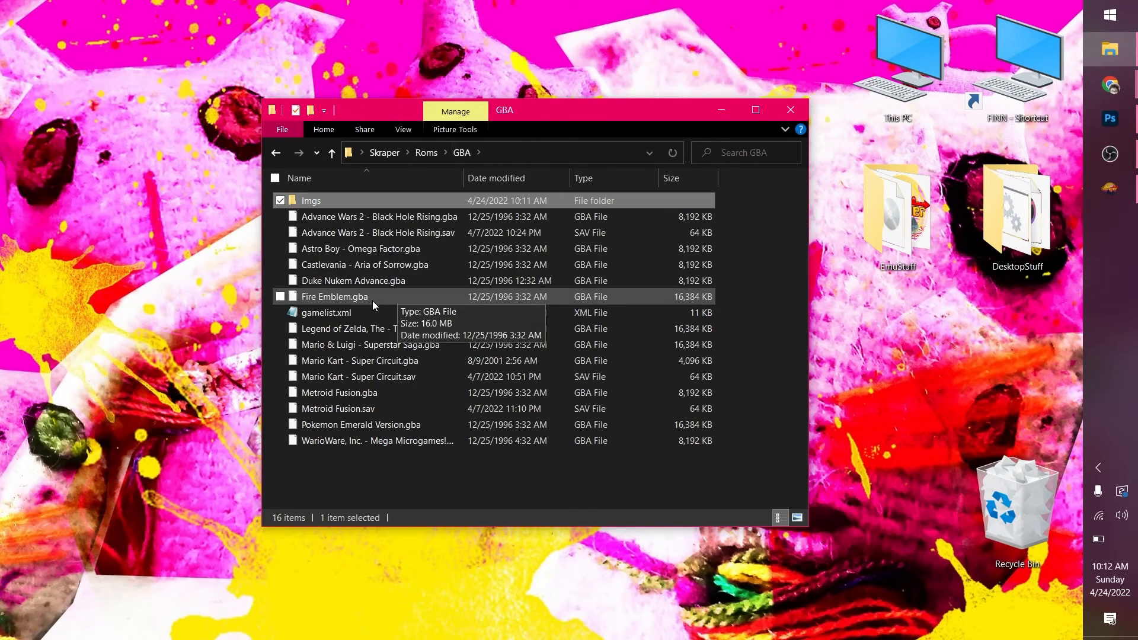
left_click(331, 153)
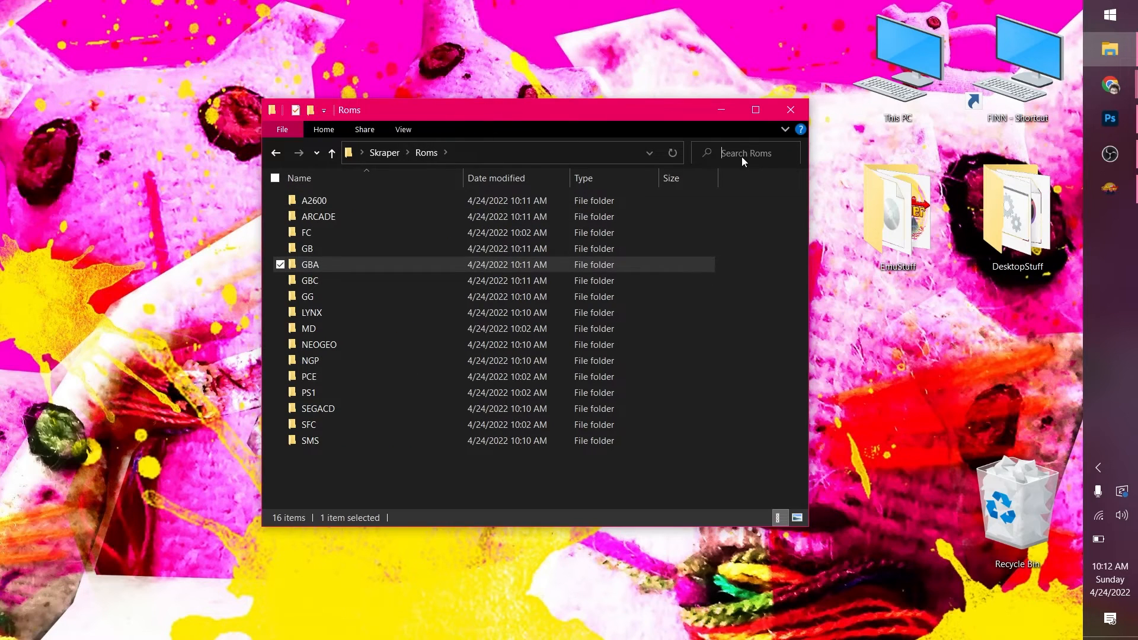
- Search the Roms folder for 'gamelist' and permanently delete all found gamelist.xml files
type("gamelist")
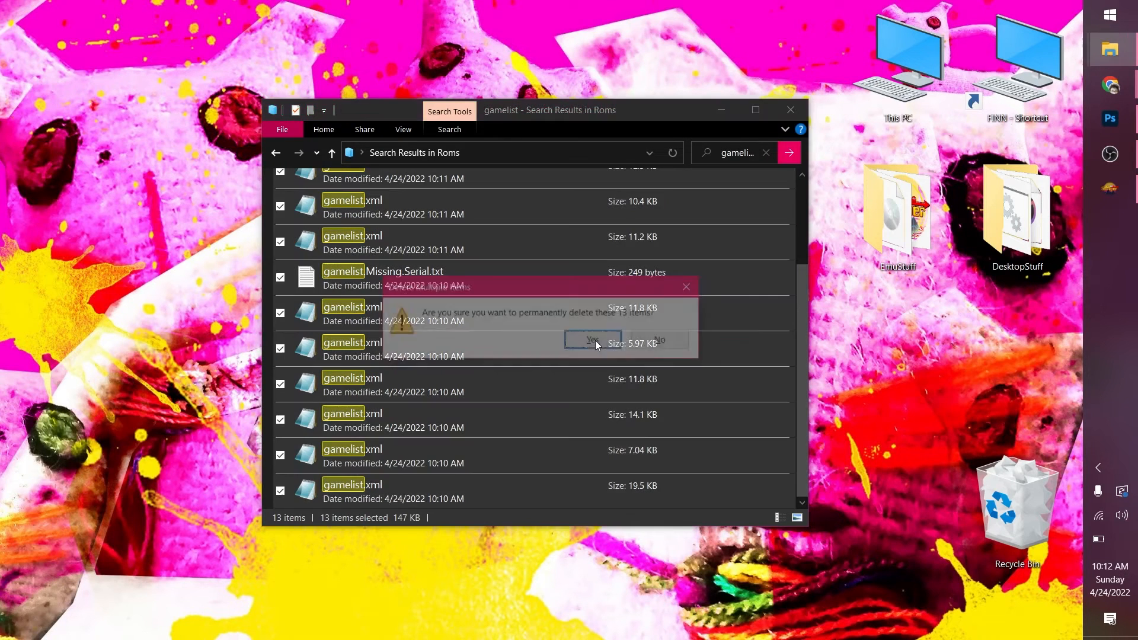
left_click(592, 342)
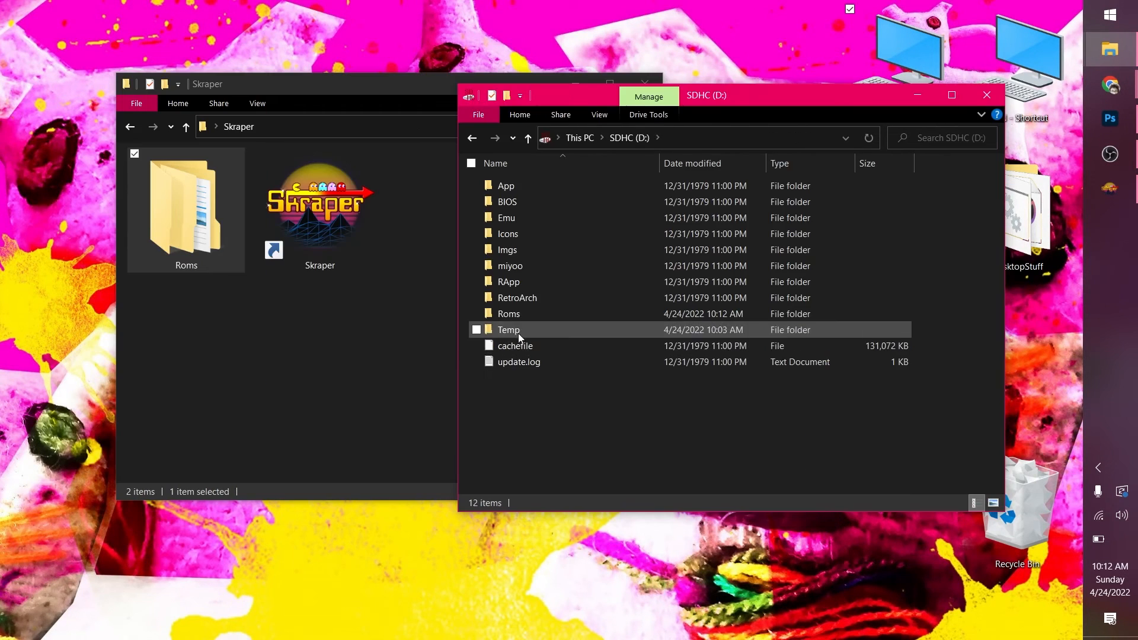